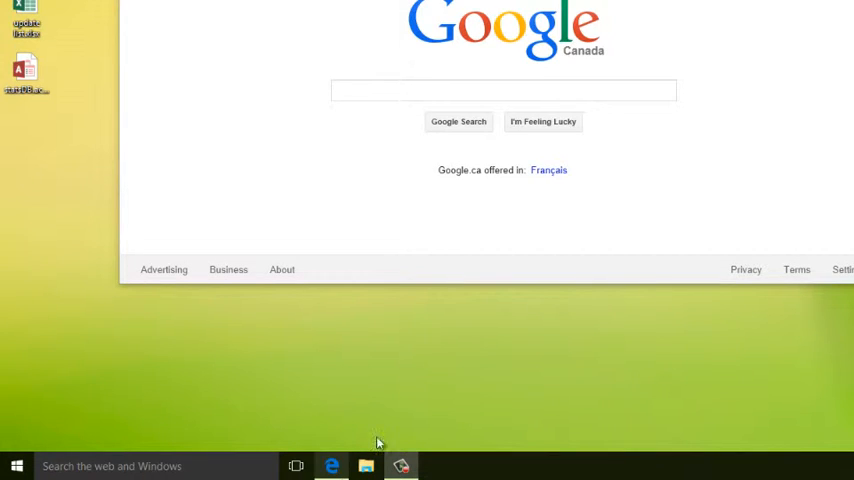
mouse_move(416, 361)
type("word")
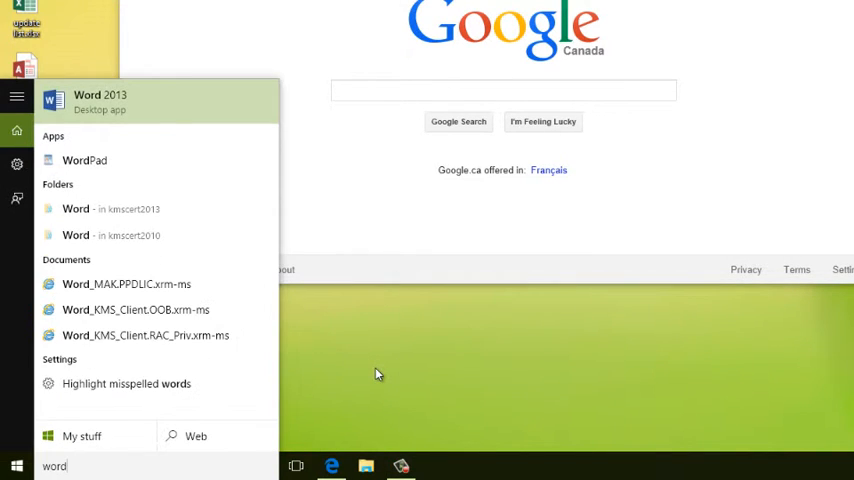
Click the desktop to dismiss the Start search results panel.
left_click(100, 100)
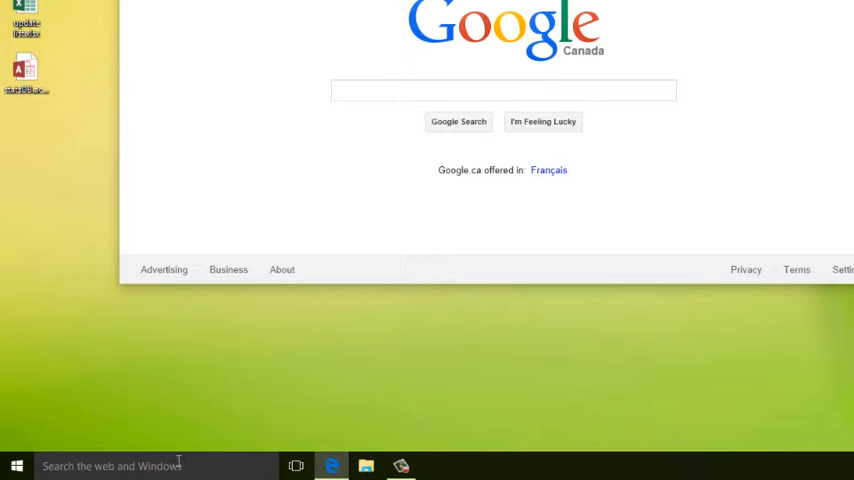
mouse_move(270, 432)
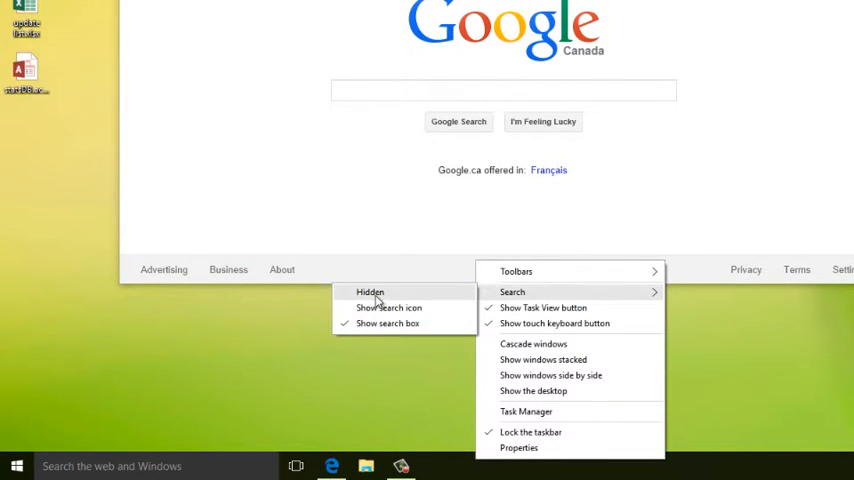
Set taskbar Search to Hidden, removing the wide search box.
left_click(370, 292)
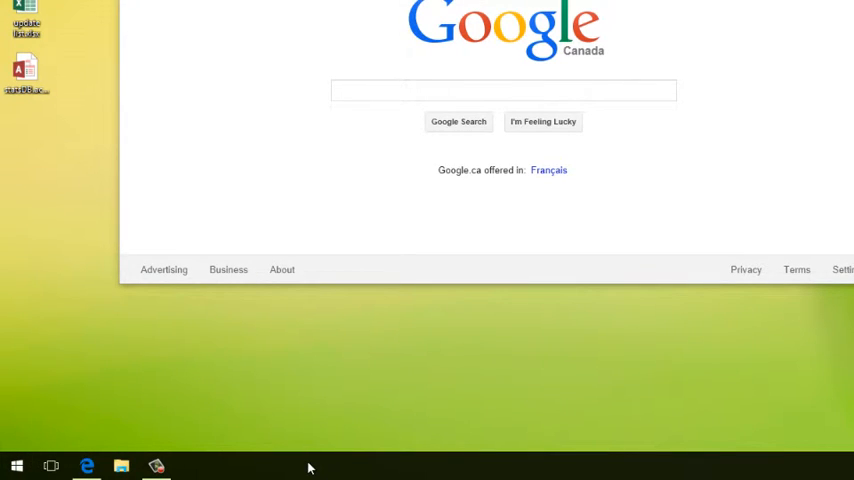
Switch taskbar Search to 'Show search icon' for a compact icon.
right_click(310, 467)
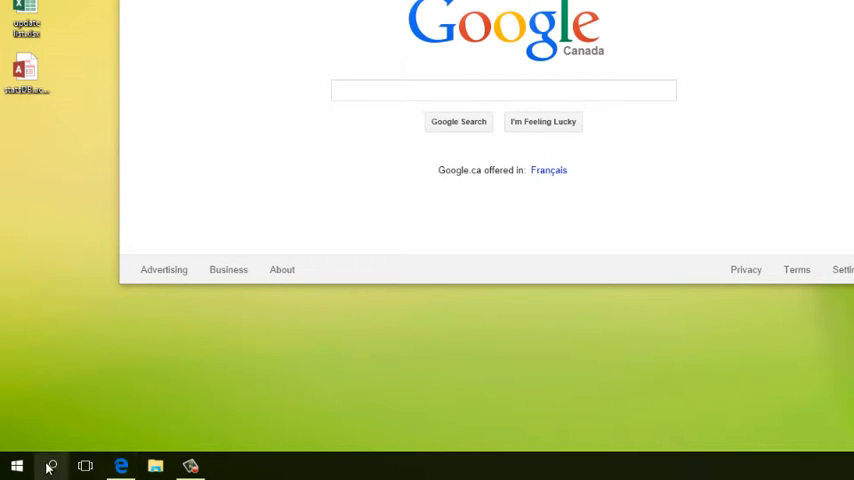
mouse_move(160, 440)
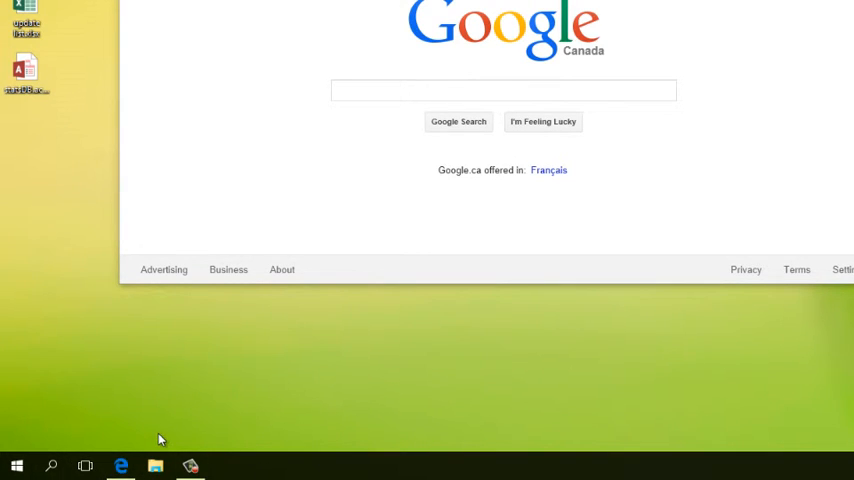